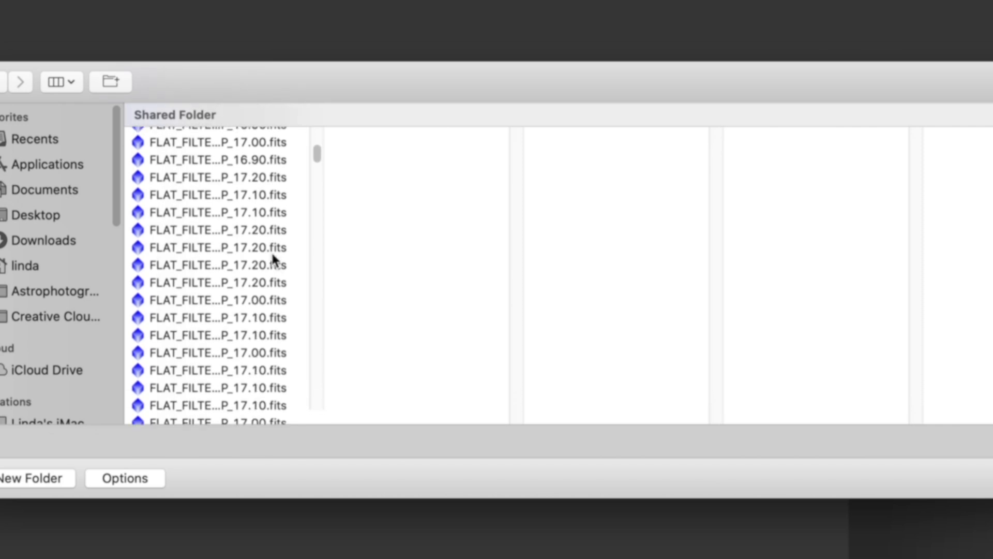
- Load all session 6 LIGHT_FILTER light frames into Blink
scroll(down, 3)
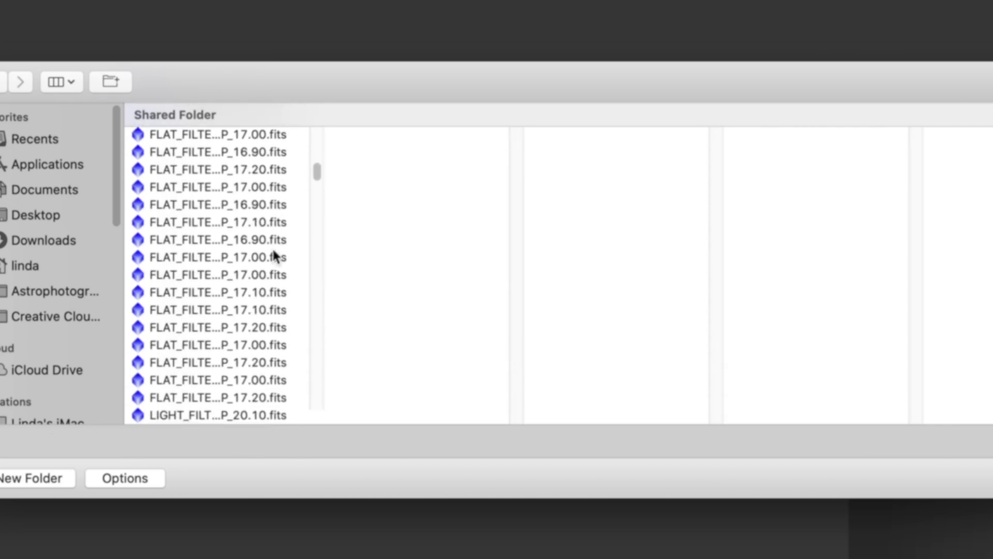
click(215, 204)
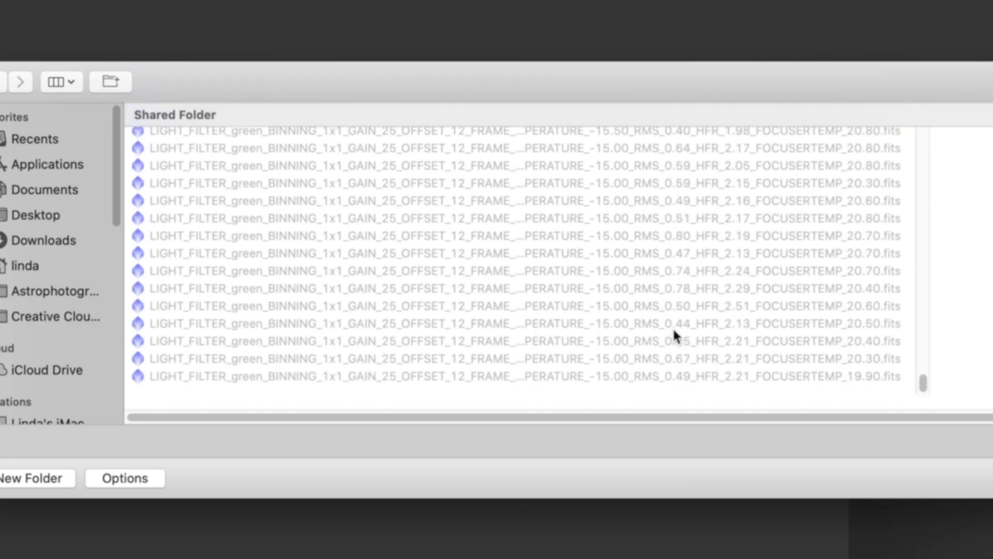
key(cmd+a)
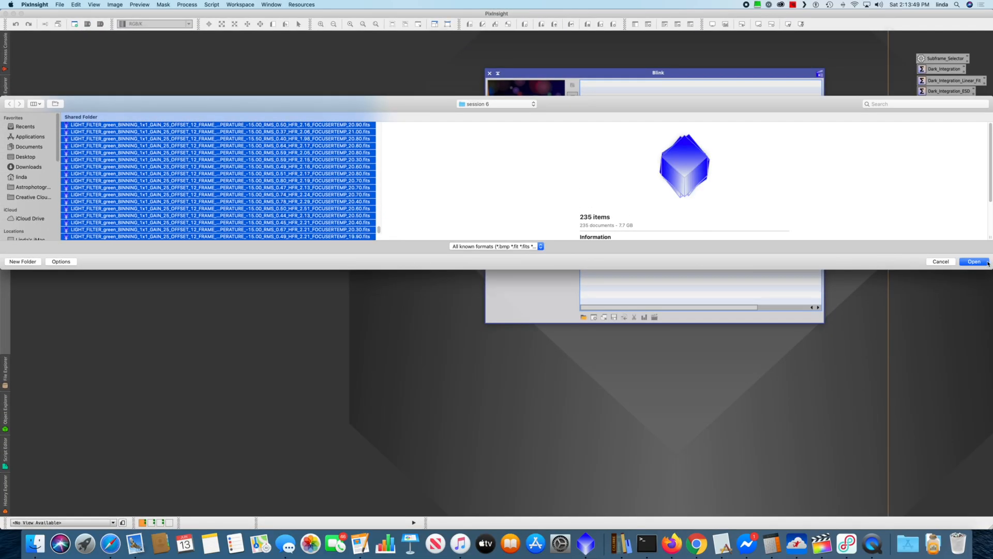
click(974, 260)
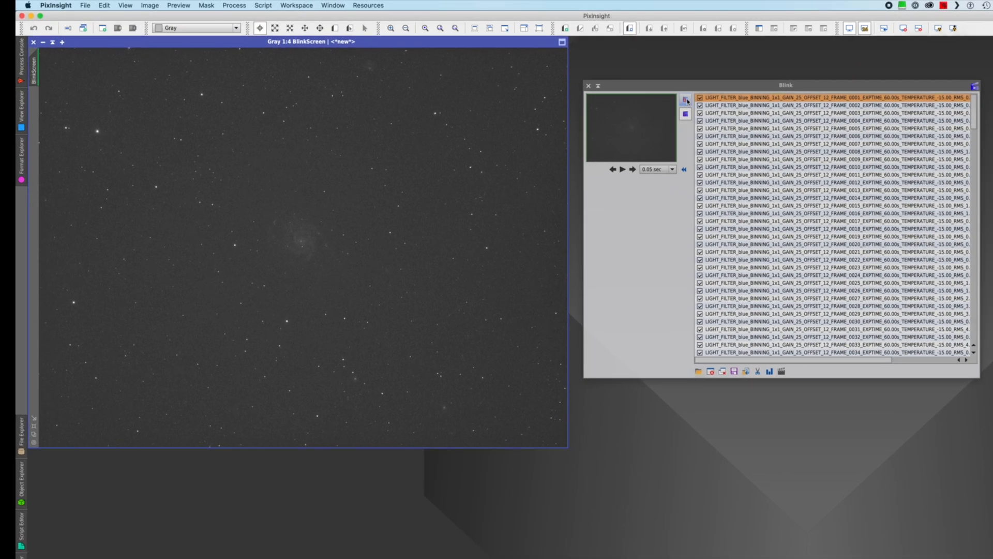
- Step through the loaded subs in Blink up to the cloud-washed frame 0033
click(685, 102)
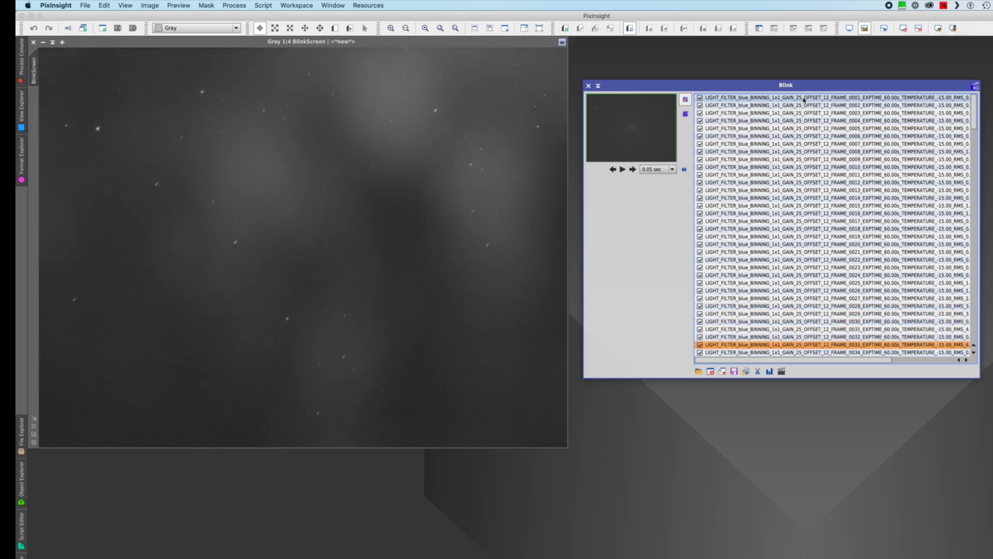
- Show session 5 in Finder, with its approved folder of red light frames
click(623, 157)
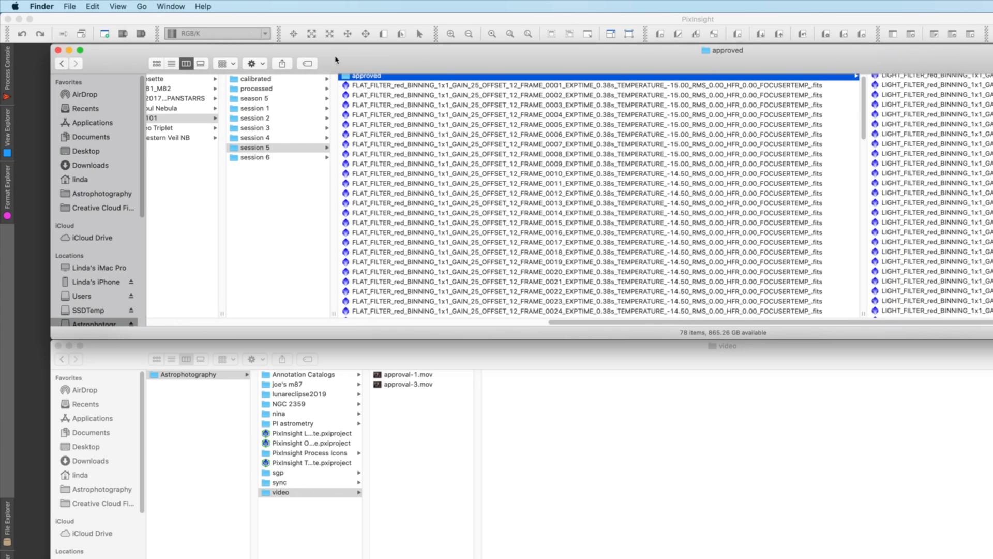
- Browse session 6's frames in Finder, reviewing the light frames' RMS and HFR values
click(254, 158)
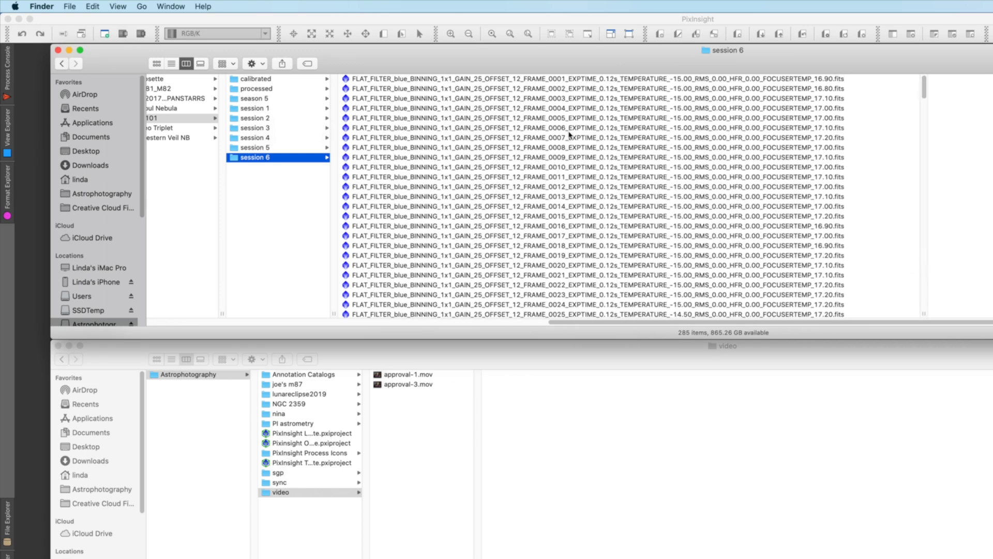
click(570, 137)
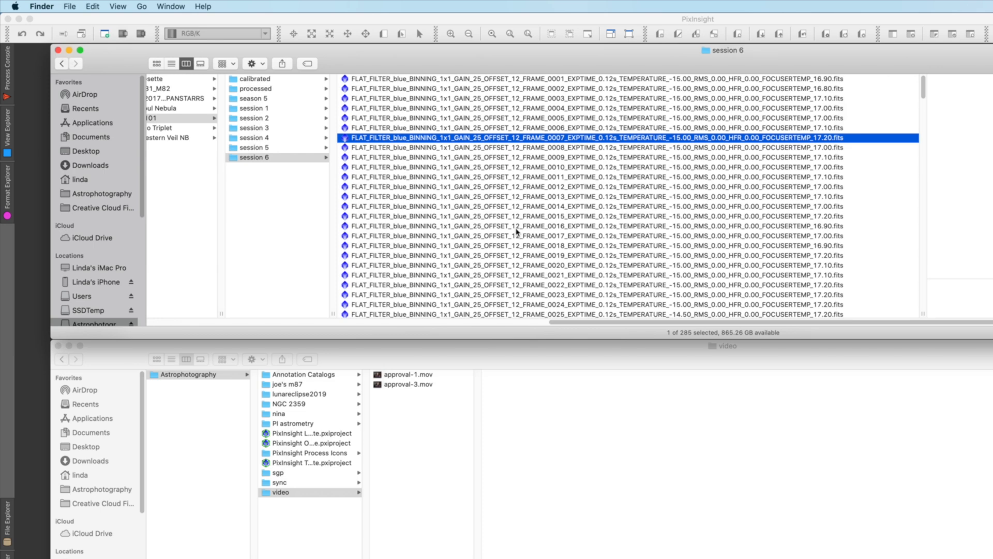
scroll(down, 3)
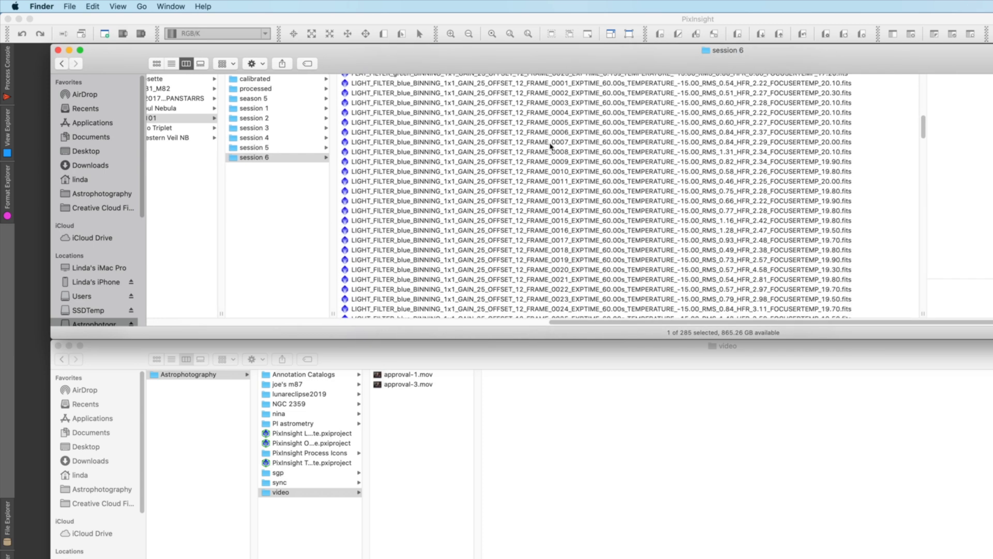
click(570, 142)
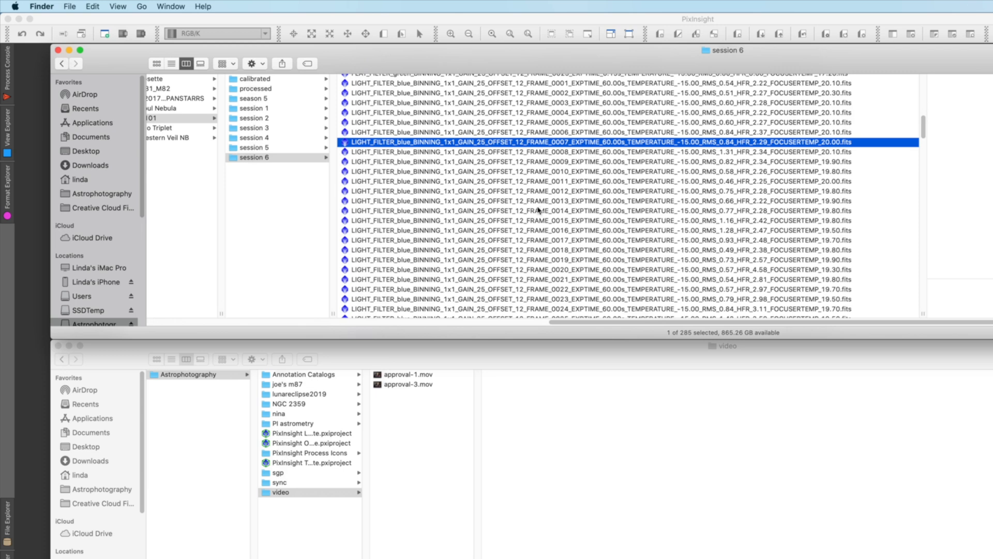
scroll(down, 3)
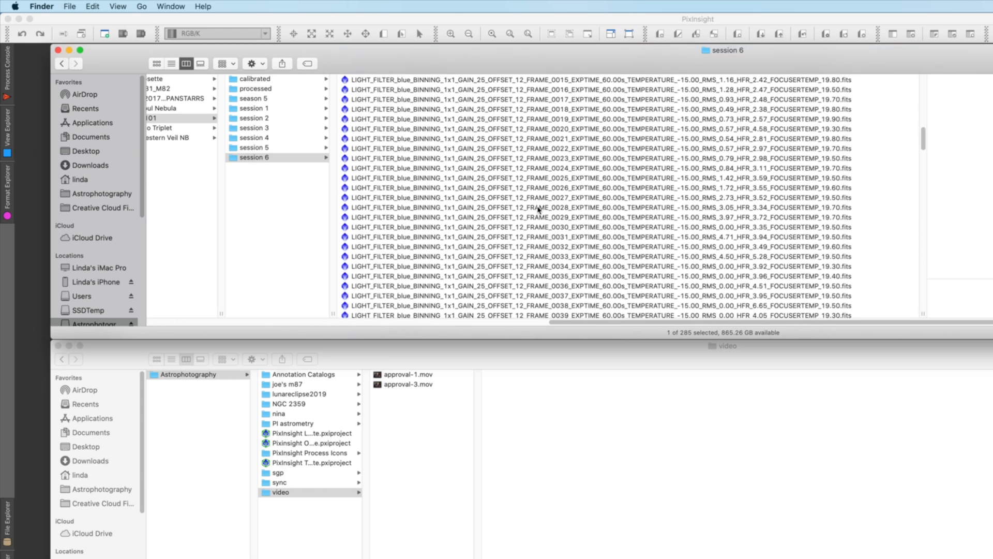
scroll(down, 3)
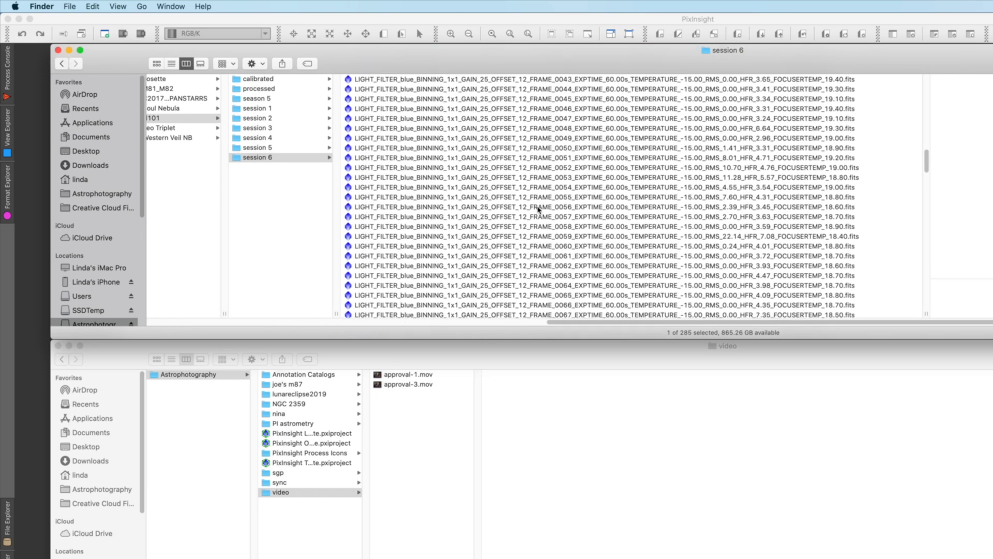
scroll(down, 3)
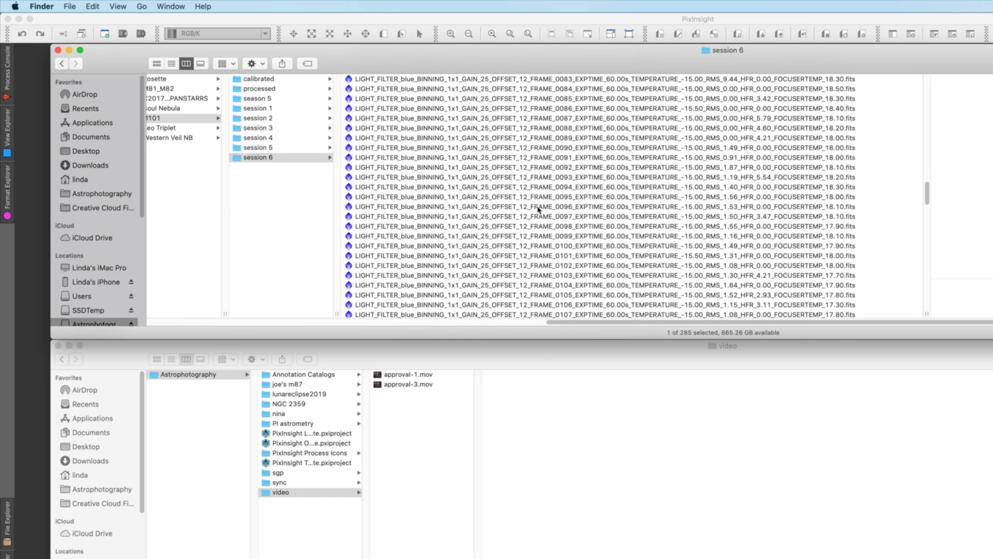
scroll(down, 3)
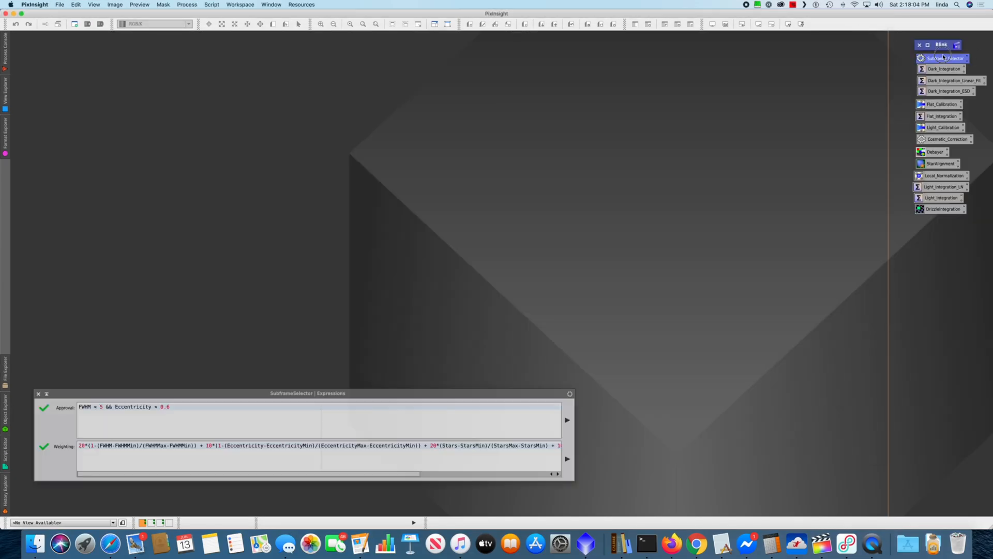
- Add all 106 session 6 light frames to SubframeSelector as subframes
double_click(945, 57)
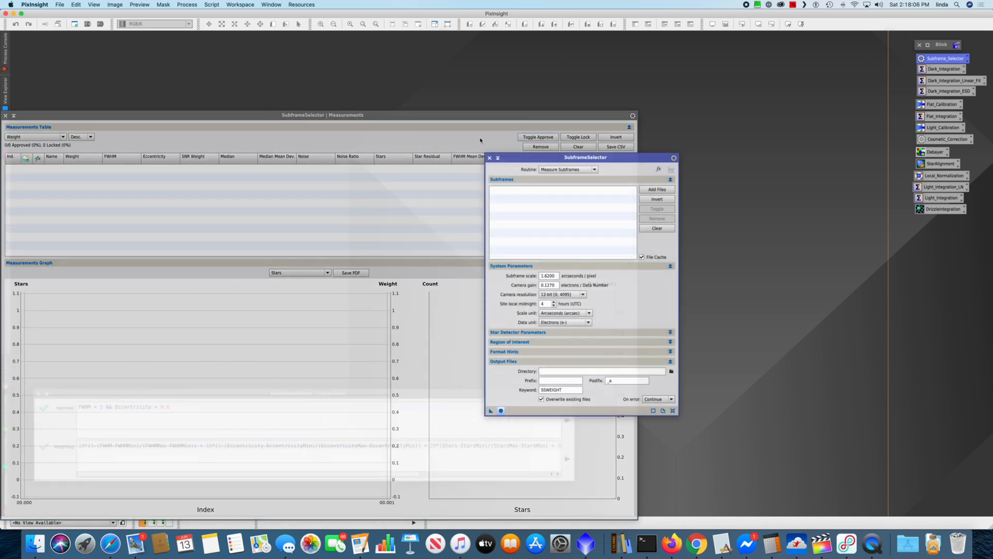
drag(585, 157, 719, 119)
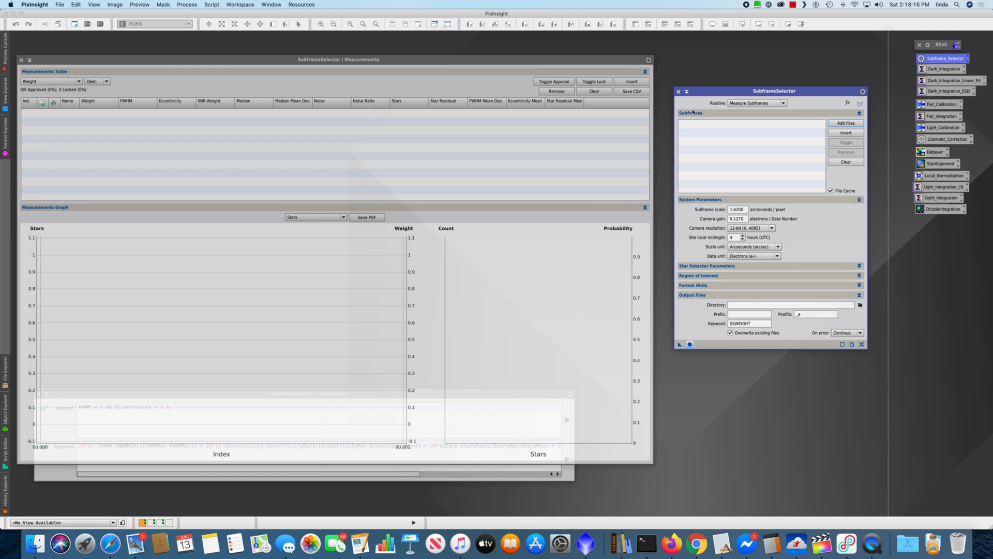
click(846, 123)
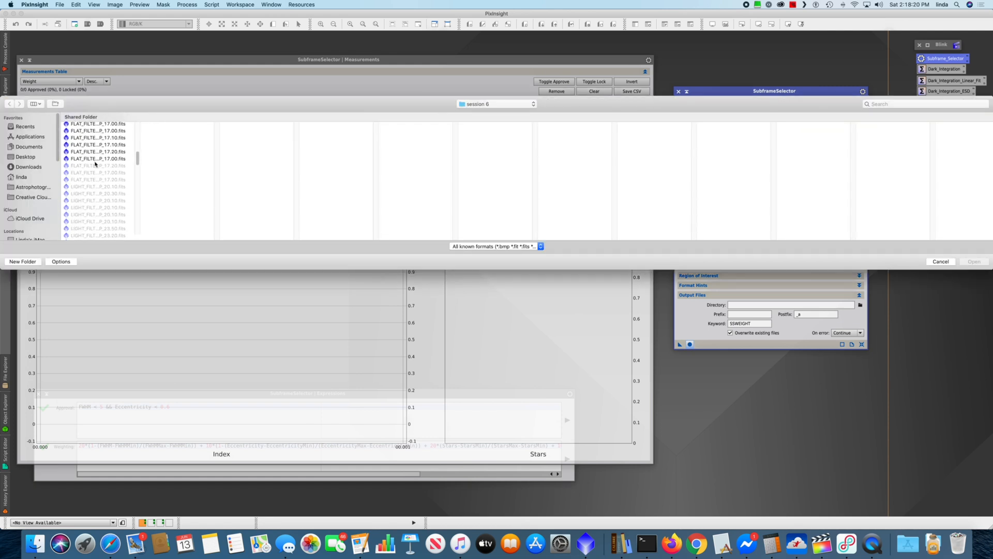
scroll(down, 3)
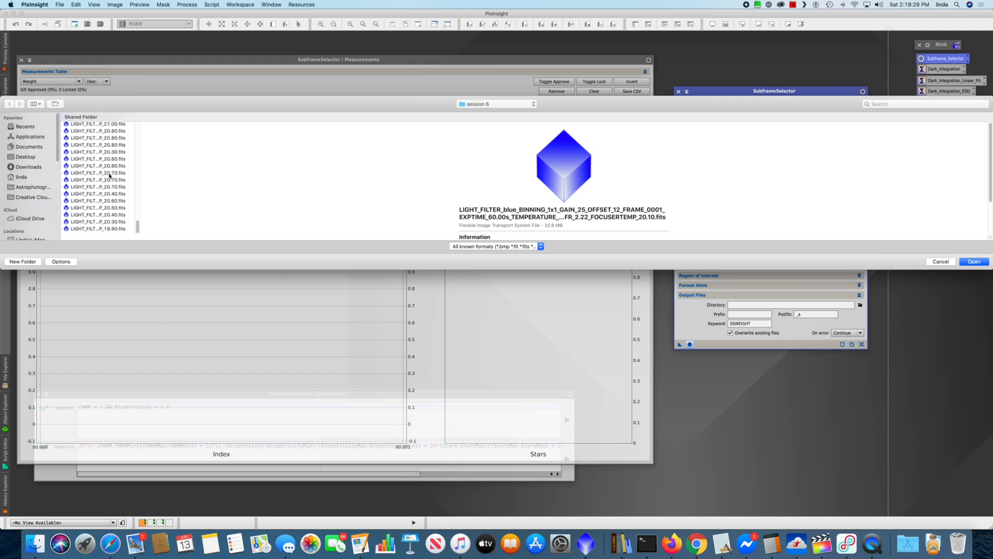
key(cmd+a)
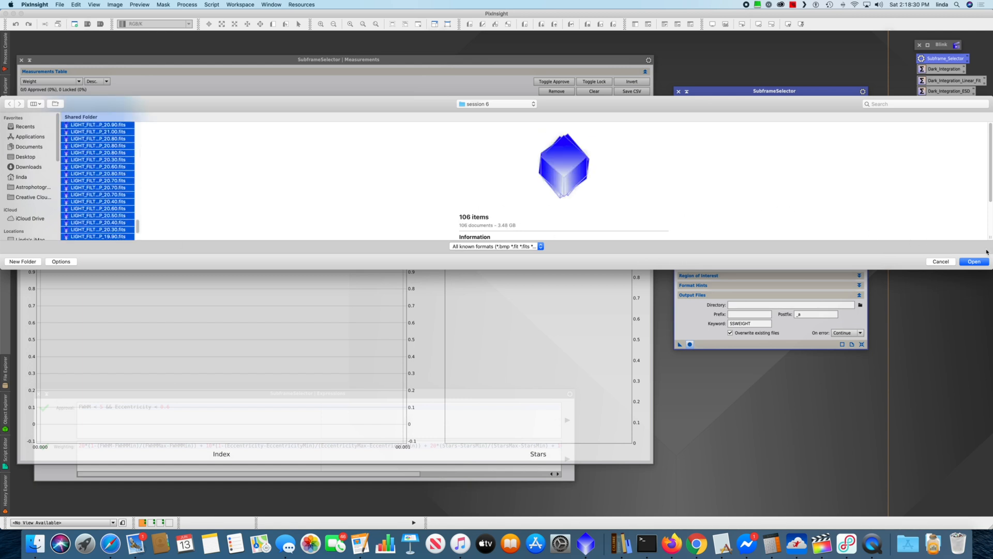
click(974, 261)
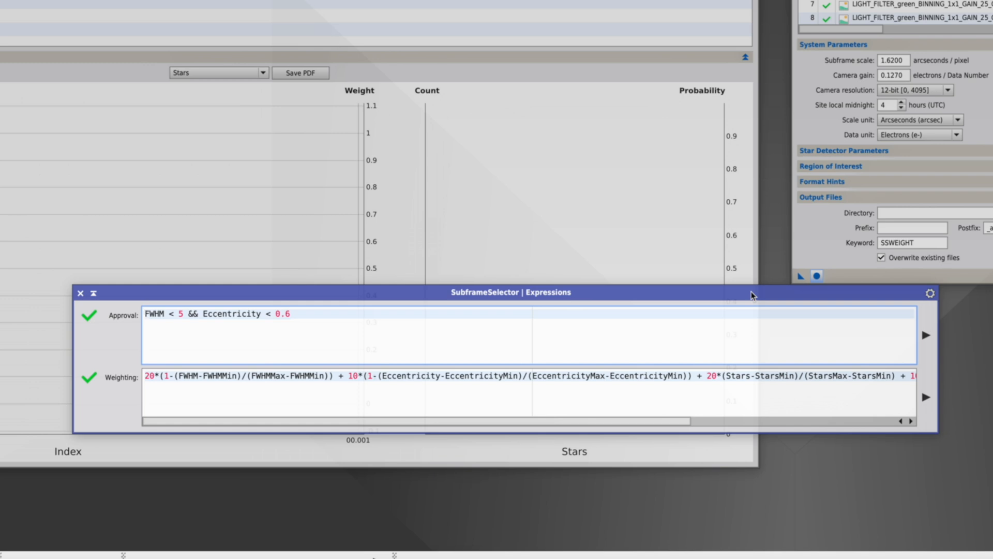
mouse_move(569, 90)
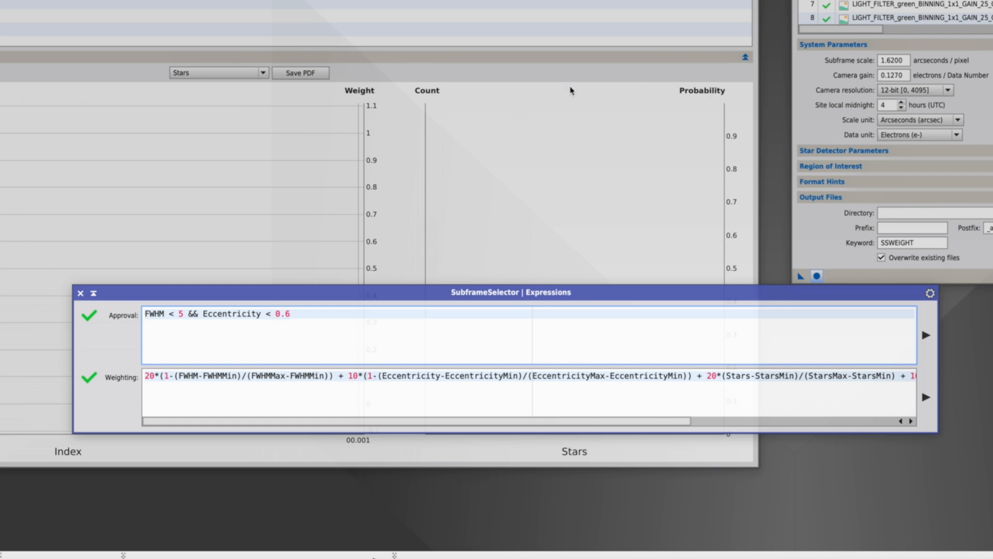
mouse_move(629, 73)
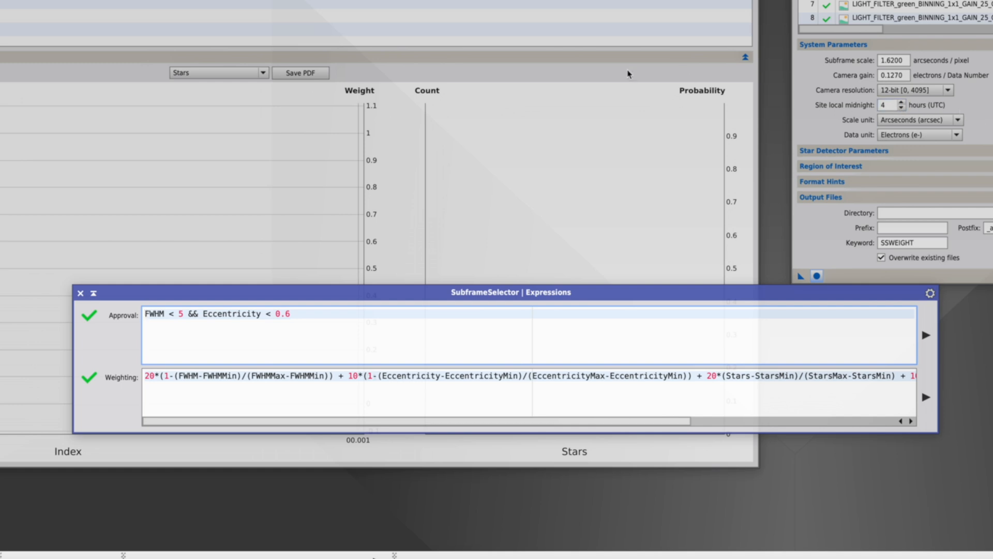
mouse_move(912, 65)
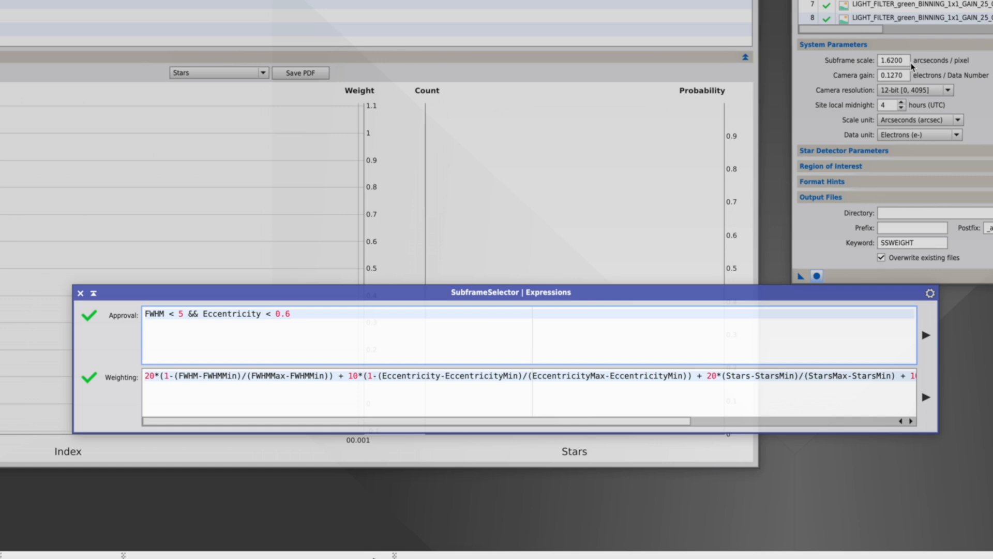
mouse_move(911, 68)
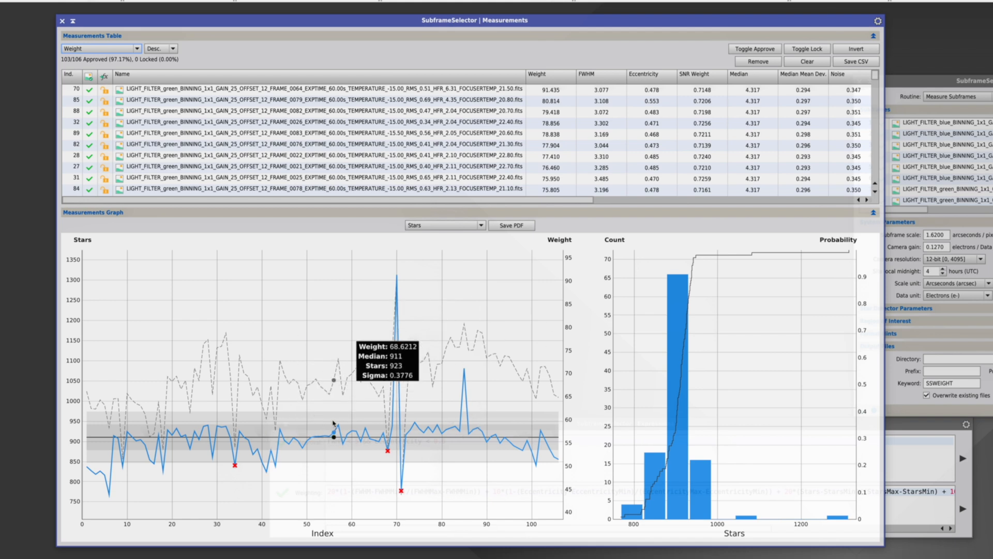
mouse_move(346, 434)
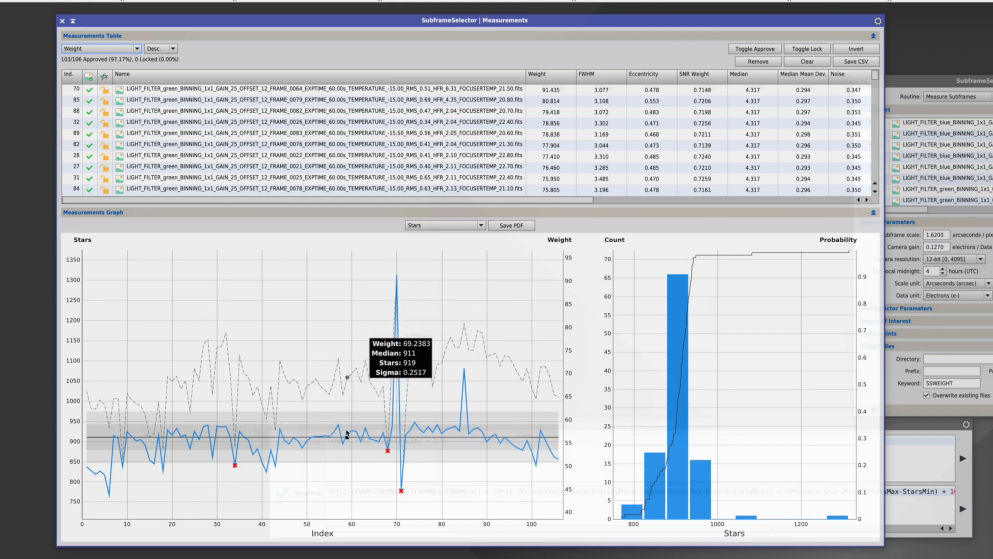
mouse_move(342, 451)
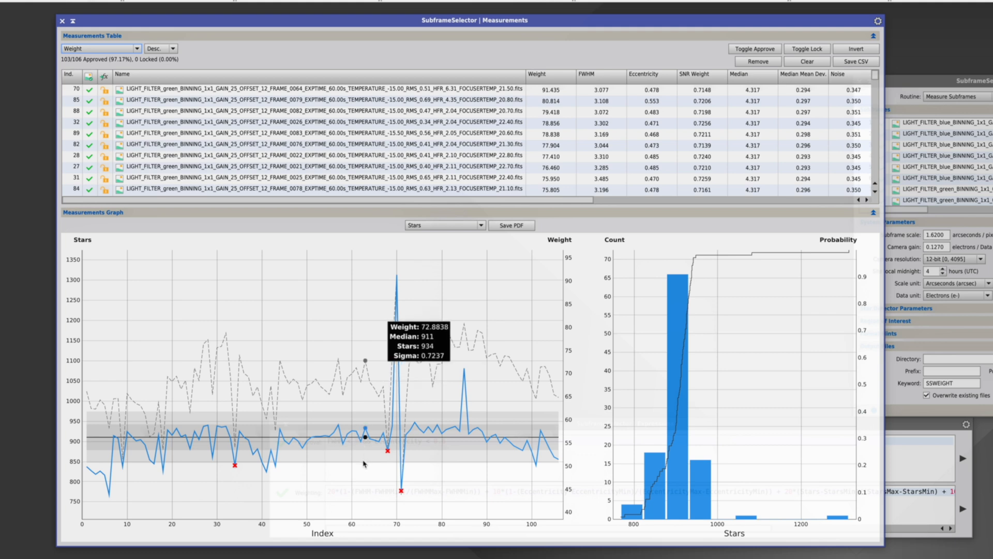
mouse_move(463, 208)
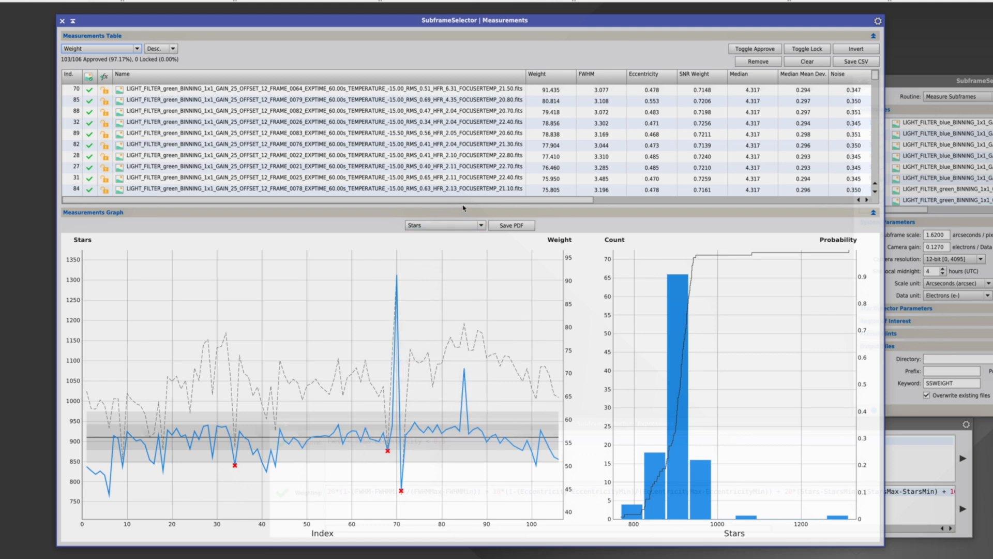
mouse_move(422, 242)
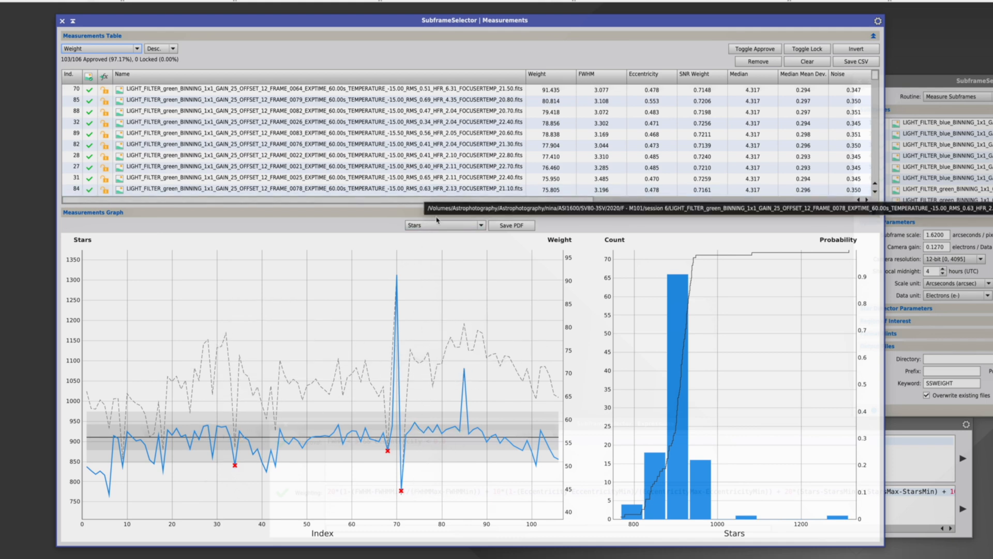
- Graph each subframe's FWHM, then switch the measurements graph to eccentricity
click(443, 225)
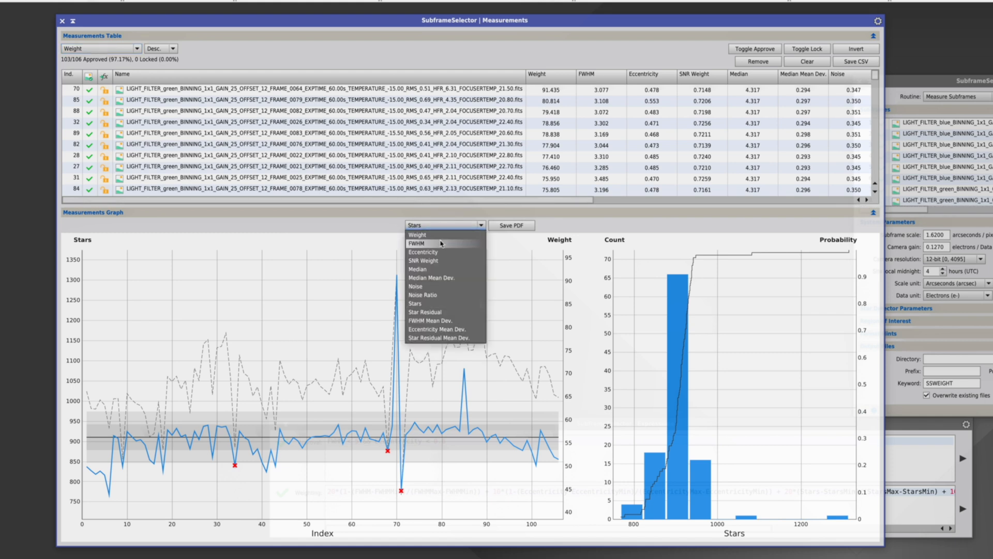
click(416, 243)
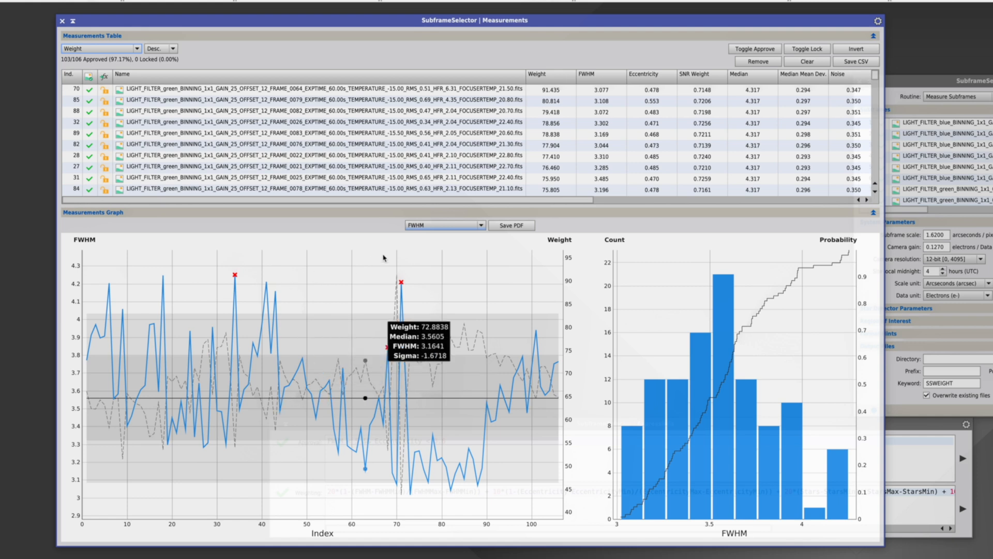
click(443, 225)
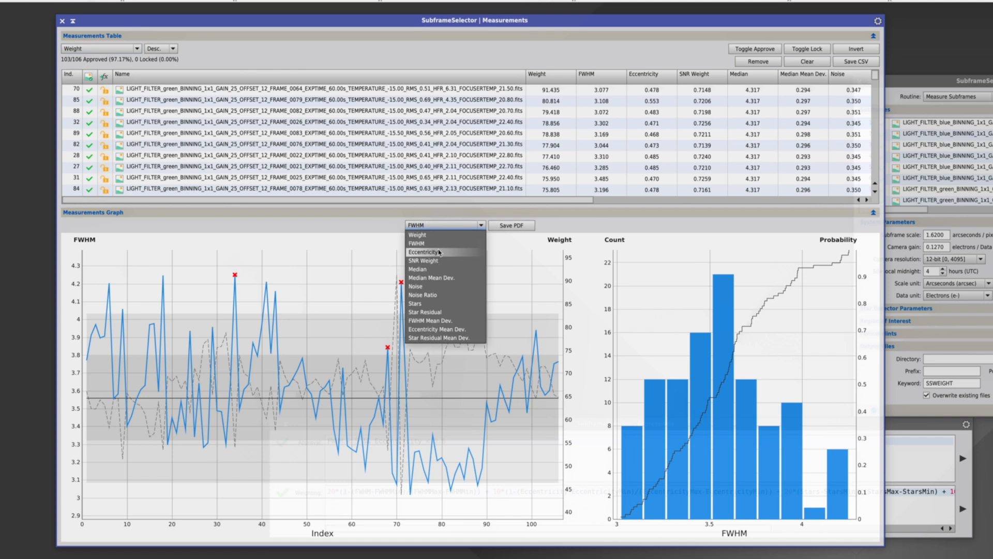
click(423, 251)
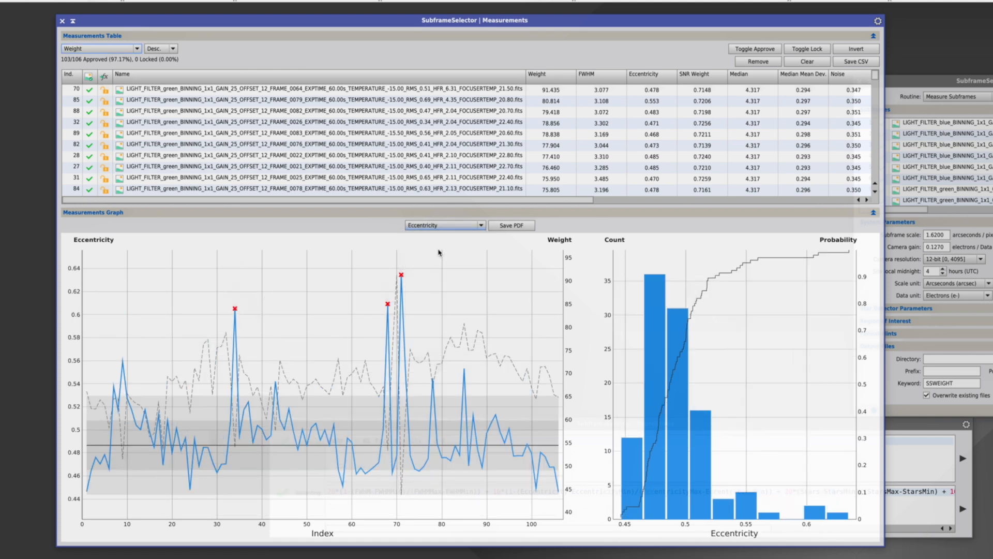
mouse_move(414, 284)
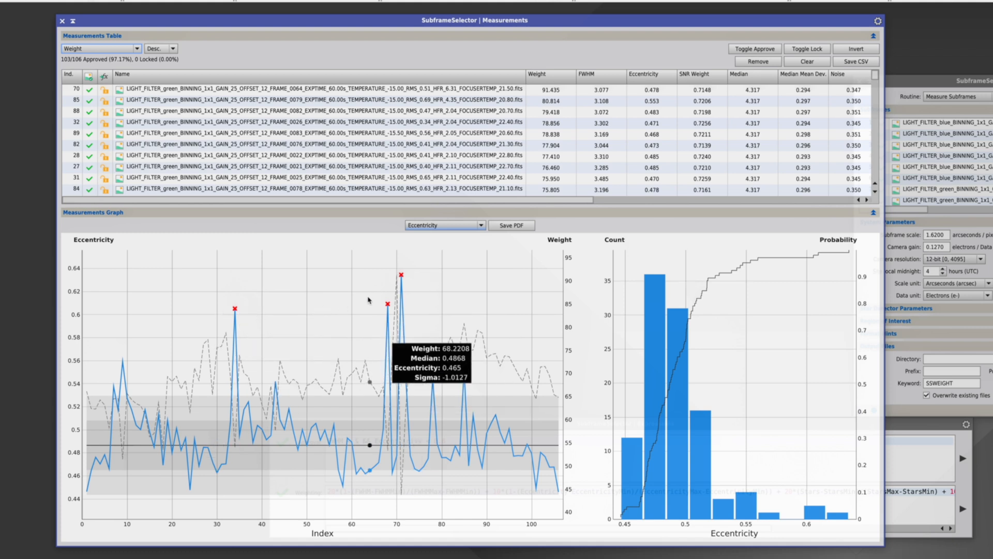
mouse_move(153, 330)
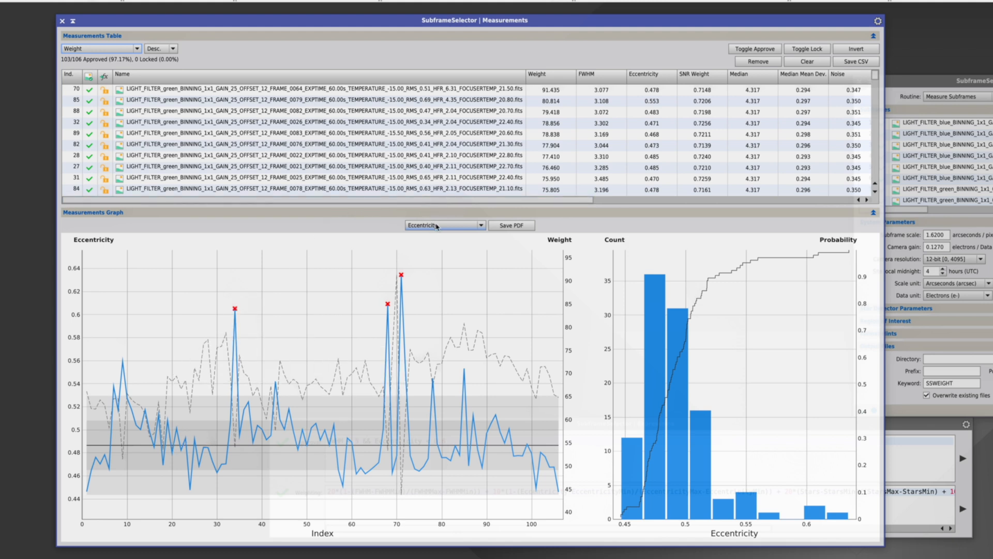
- Switch the measurements graph to Stars to plot star count per subframe
click(443, 225)
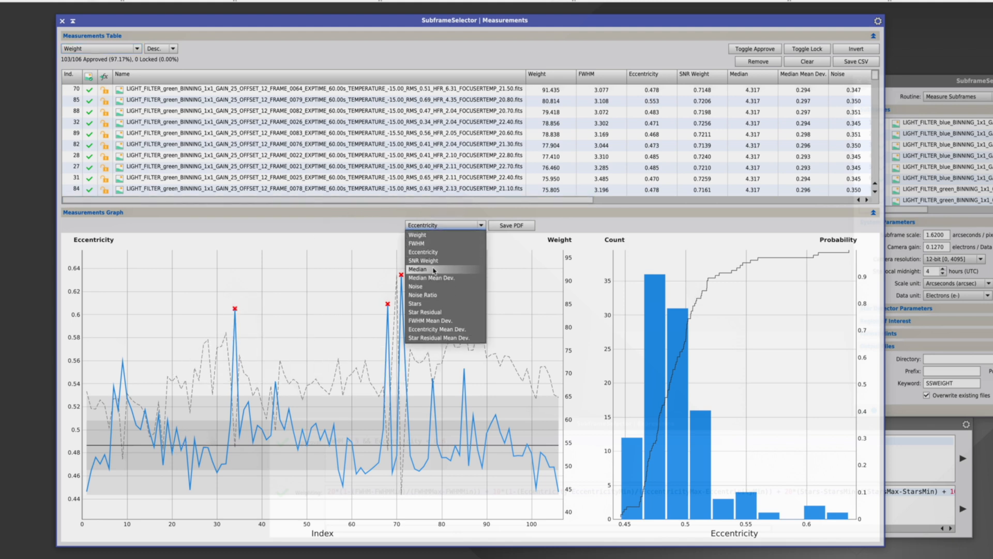
click(415, 304)
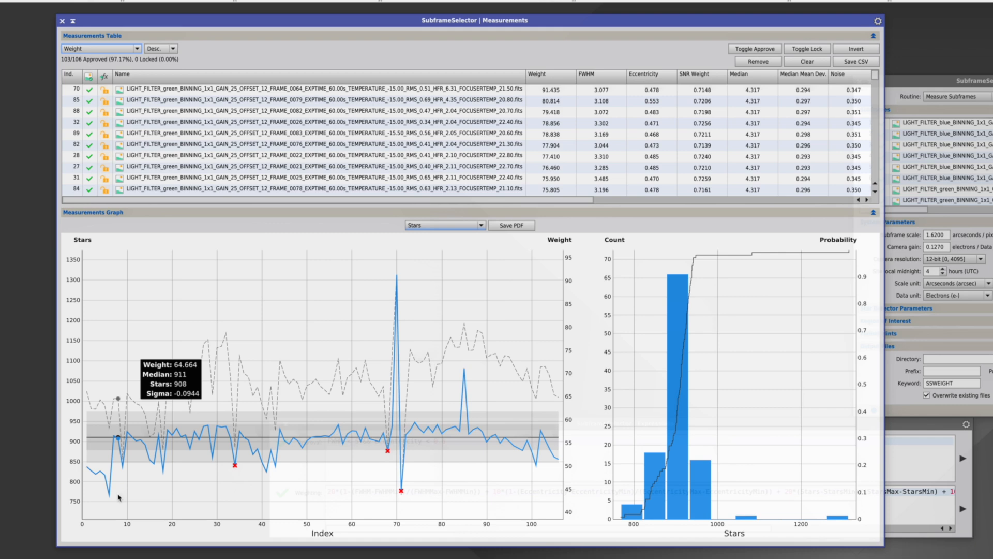
mouse_move(195, 438)
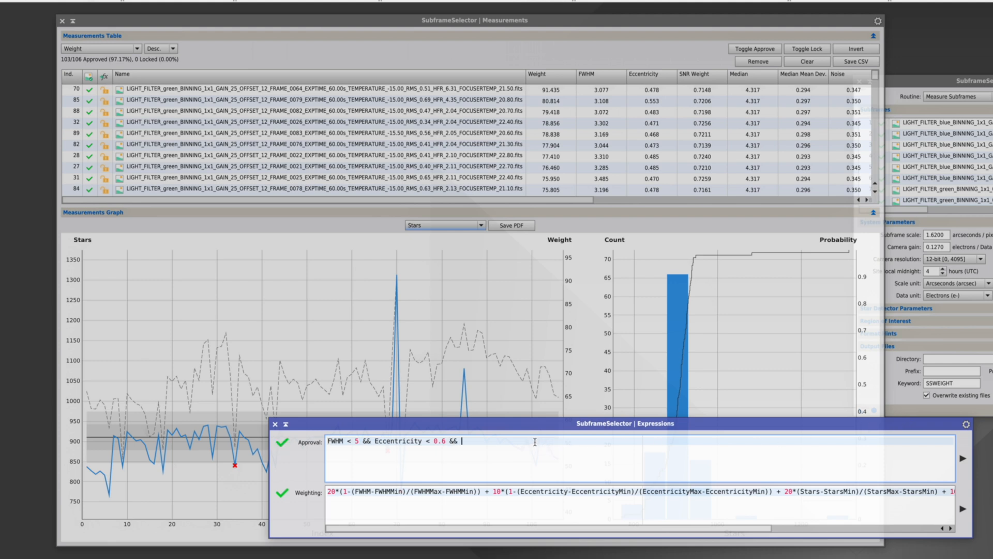
- Append 'Stars > 800' to the approval expression, leaving 102 of 106 approved
text(Stars)
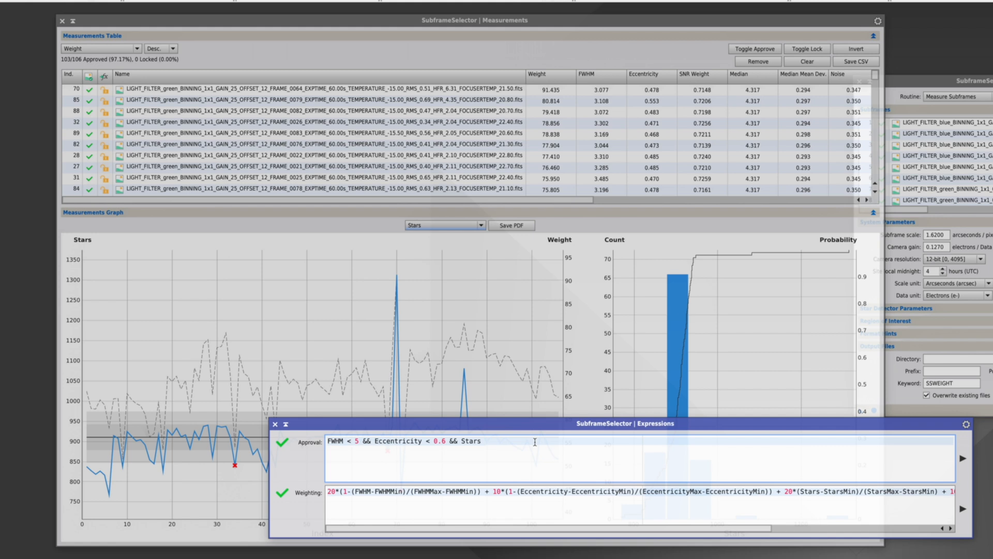
text(>)
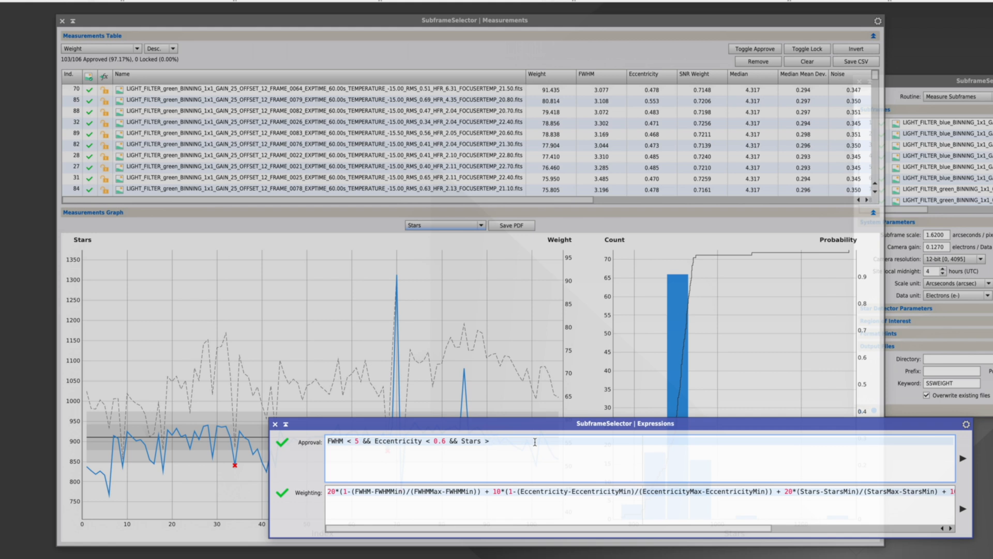
text(800)
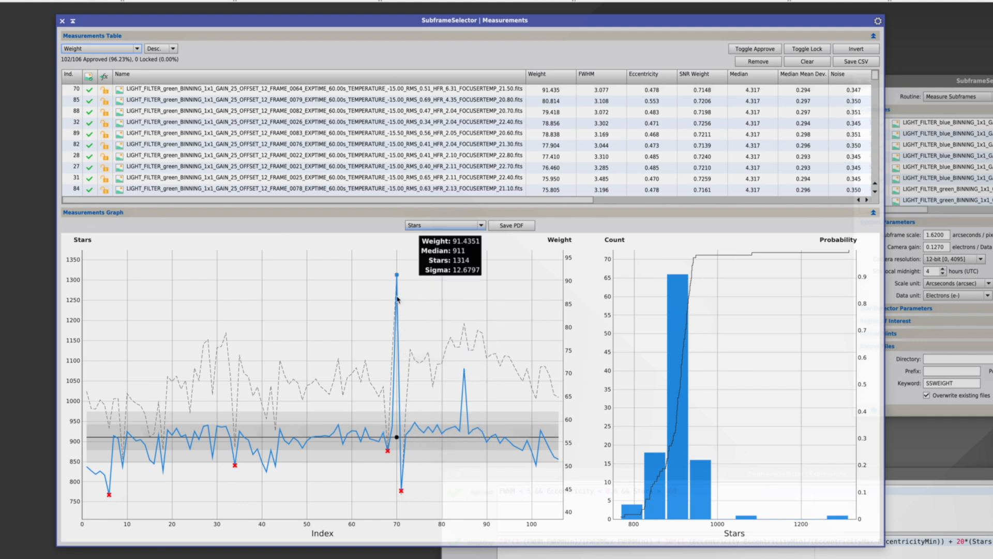
mouse_move(477, 375)
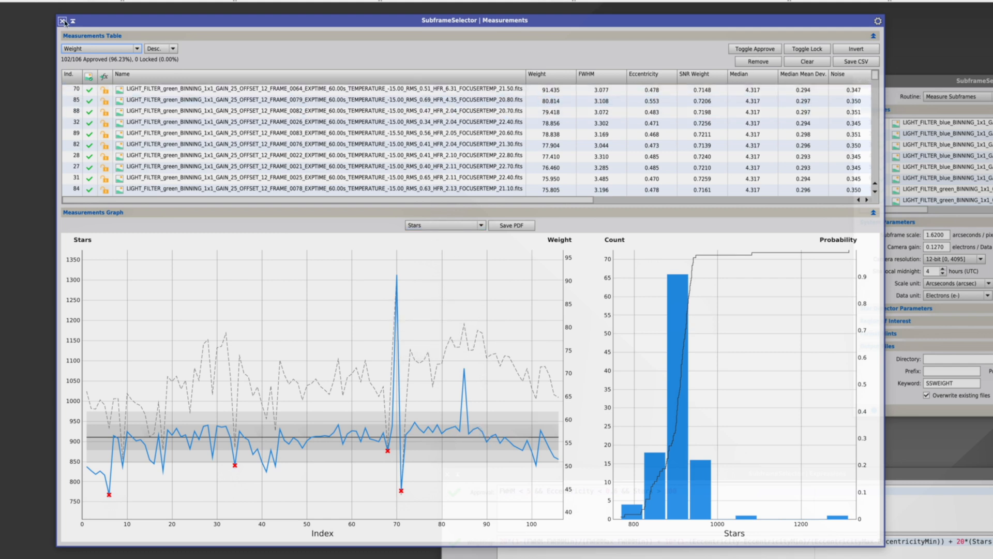
- Rank the measurements table by Stars
click(98, 48)
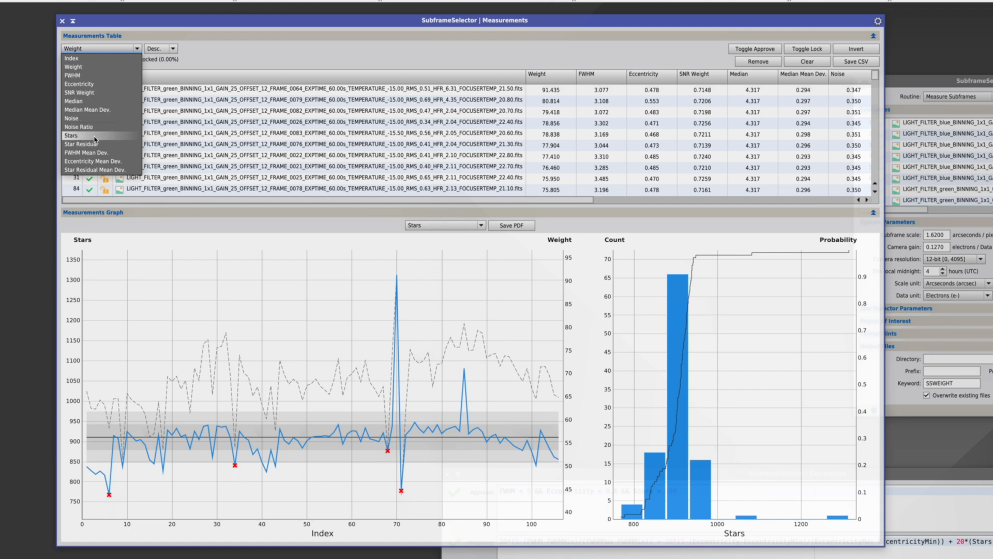
click(70, 135)
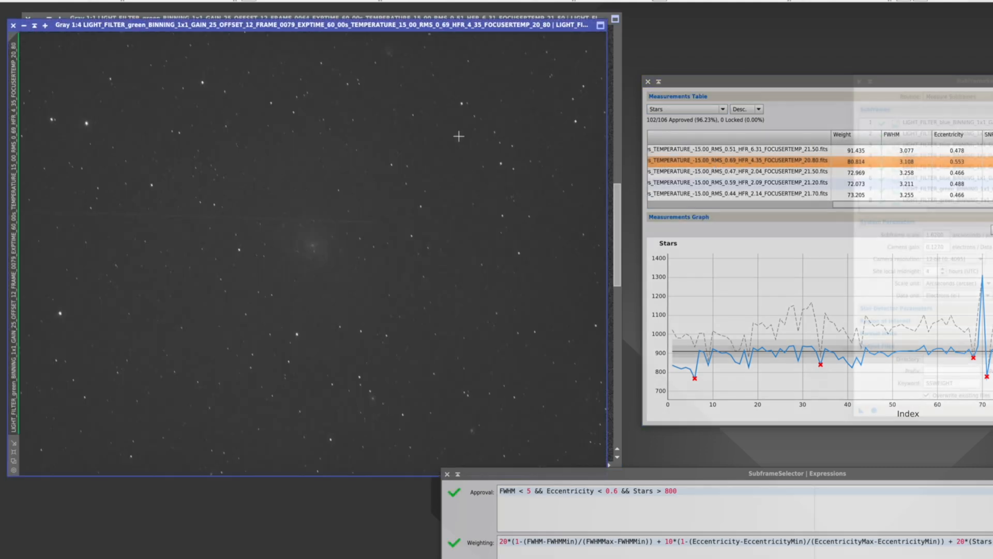
- Bring the measurements table back in front of the frame 0079 image
click(41, 26)
text( &&)
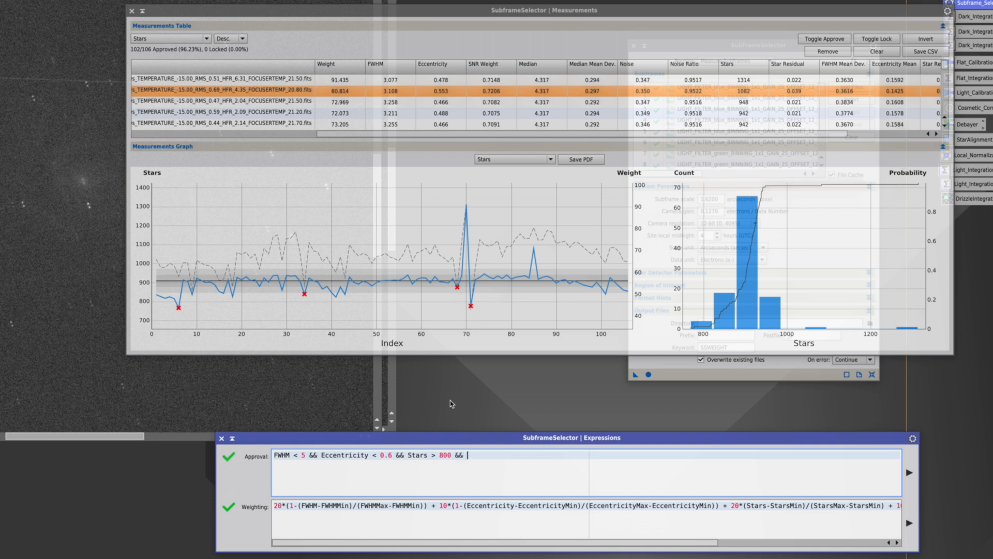
- Append 'Stars < 1000' to the approval expression, rejecting frames 70 and 85
text(Stars <)
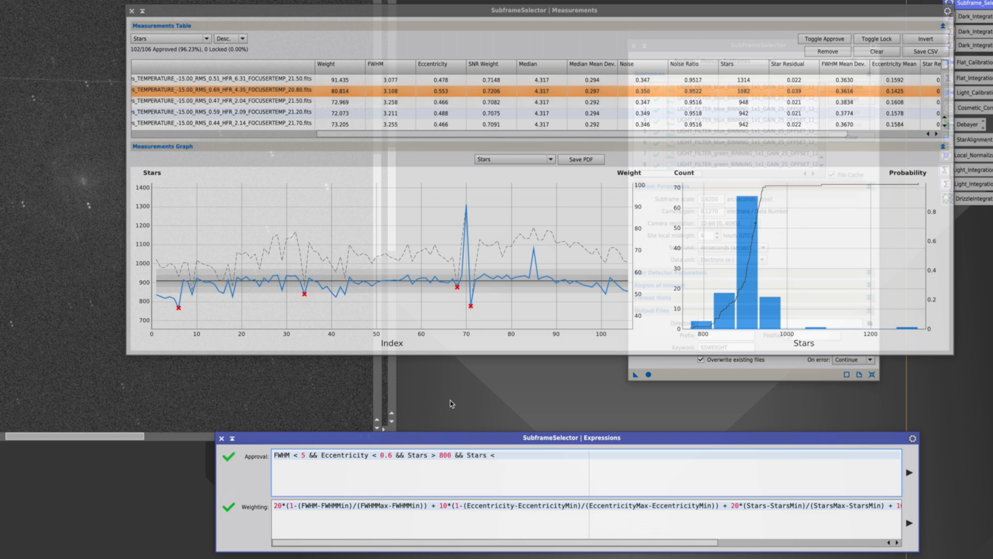
text(1000)
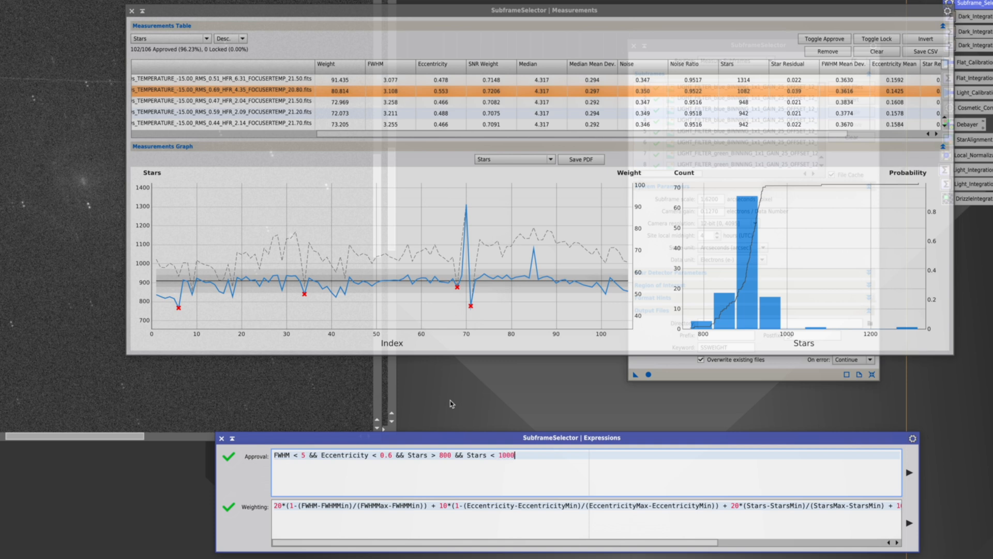
mouse_move(792, 431)
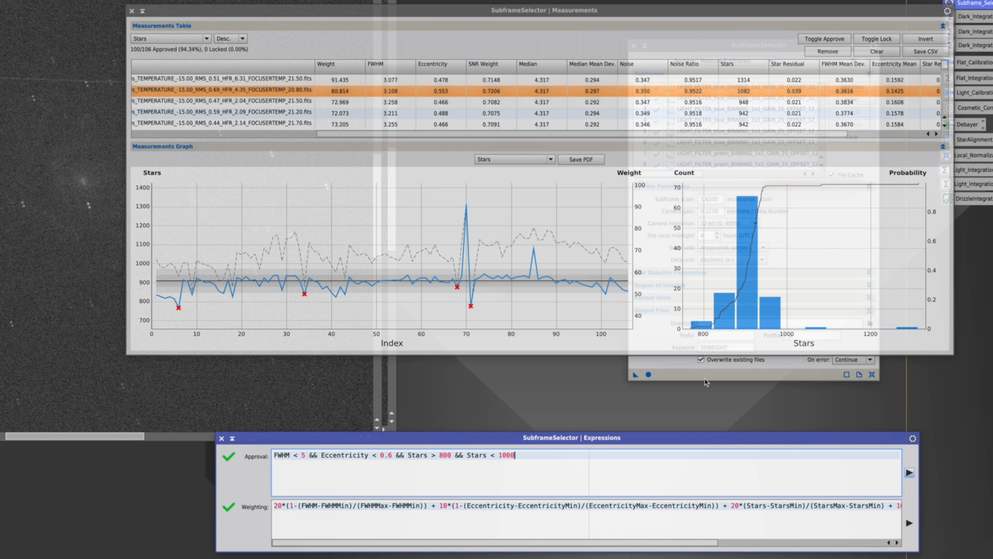
mouse_move(466, 204)
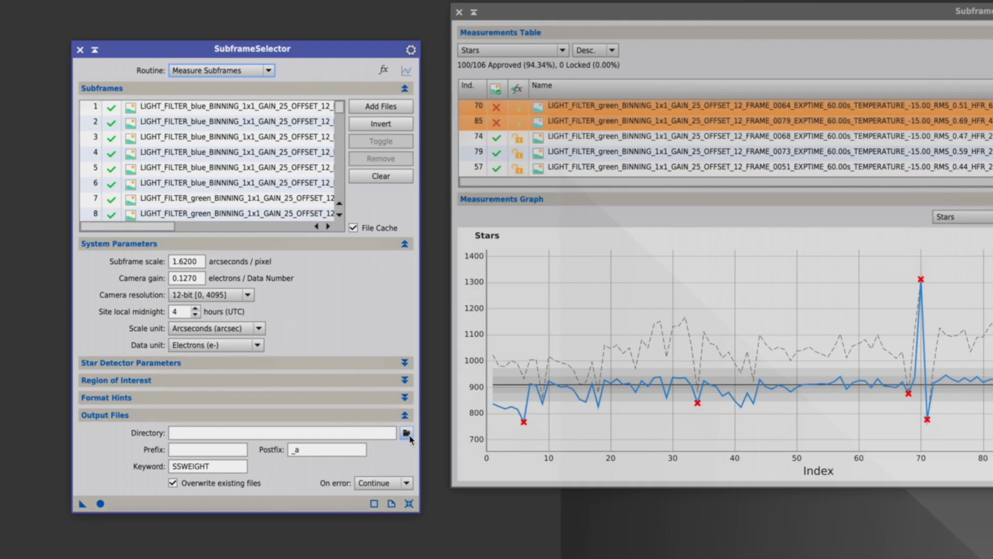
- Point the Output Files directory at the session 6 'approved' folder
click(407, 432)
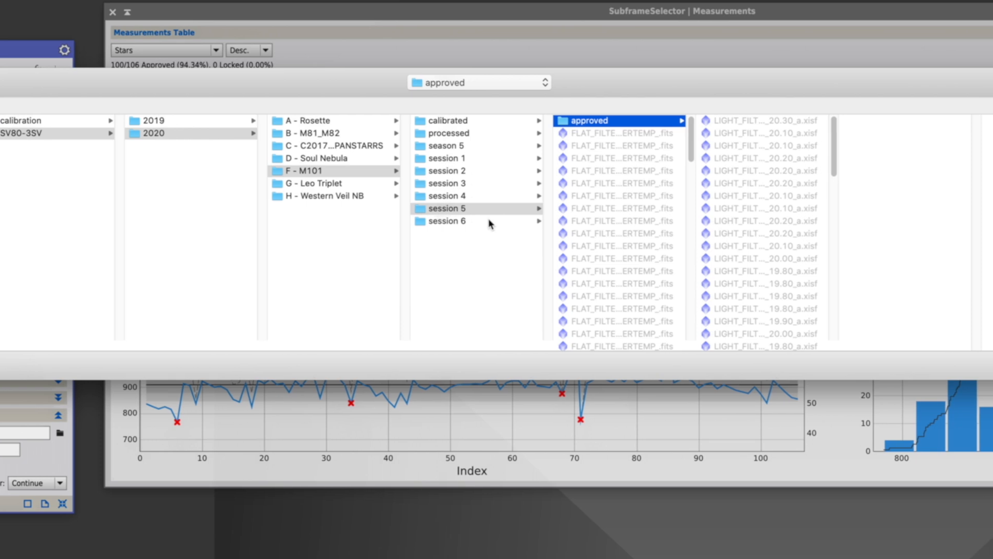
click(446, 221)
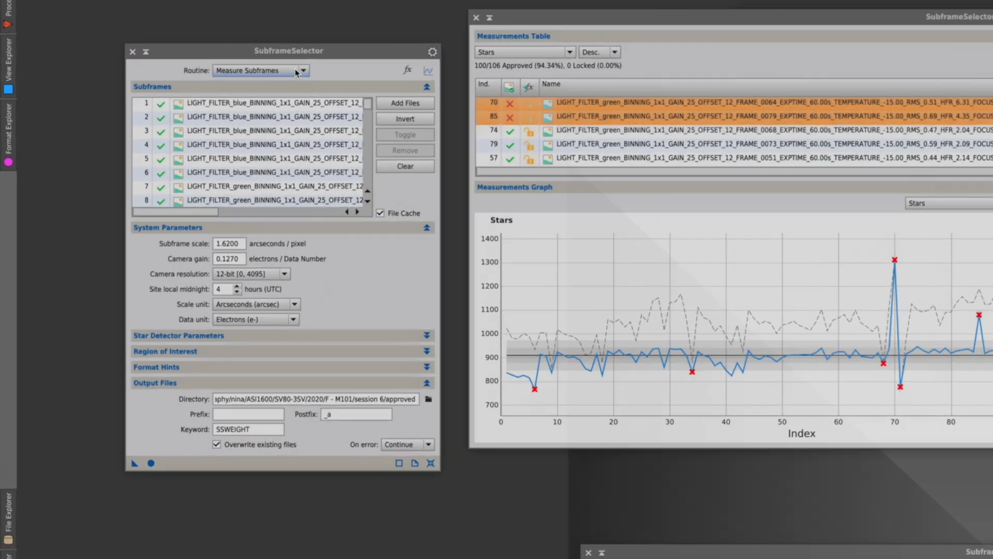
- Switch Routine to Output Subframes and apply globally, writing 100 subframes
click(259, 70)
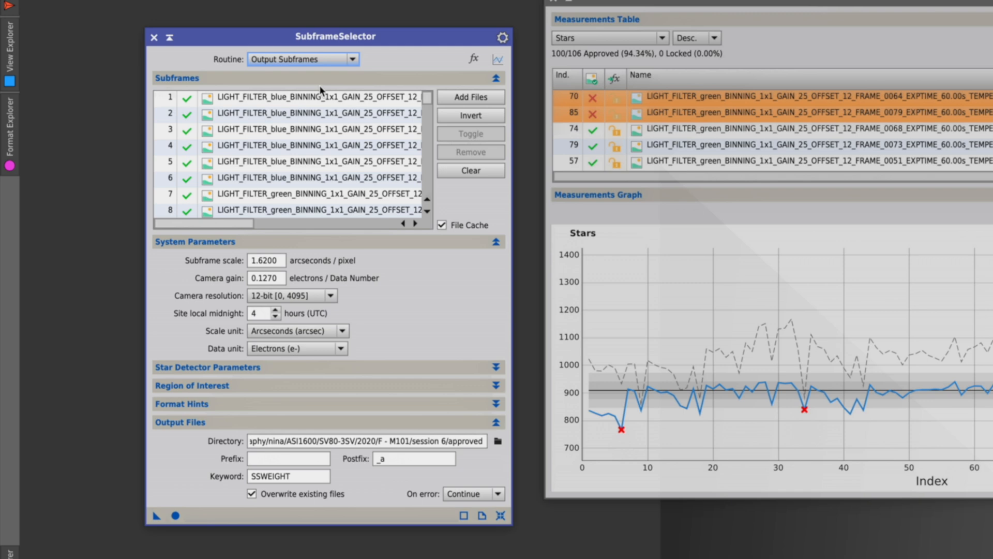
click(174, 516)
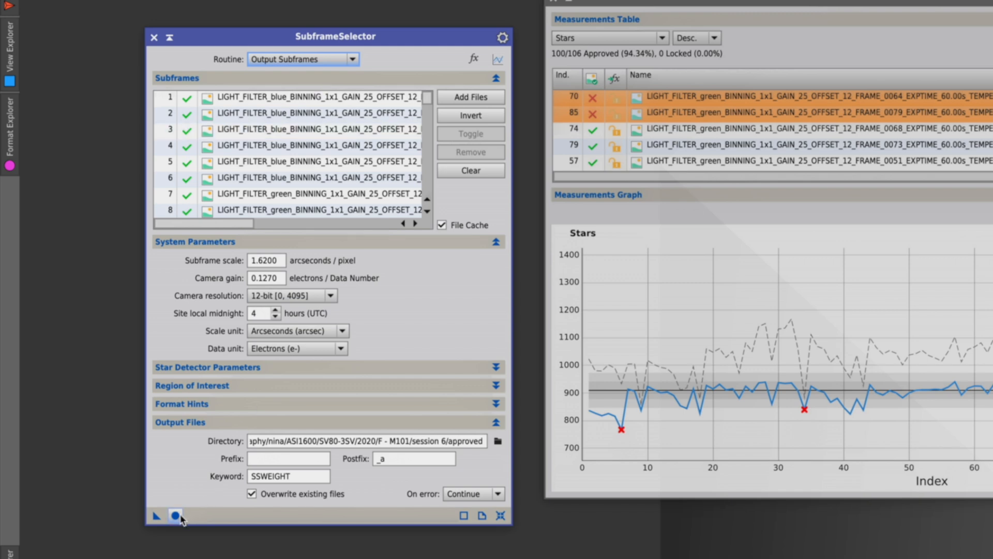
click(175, 516)
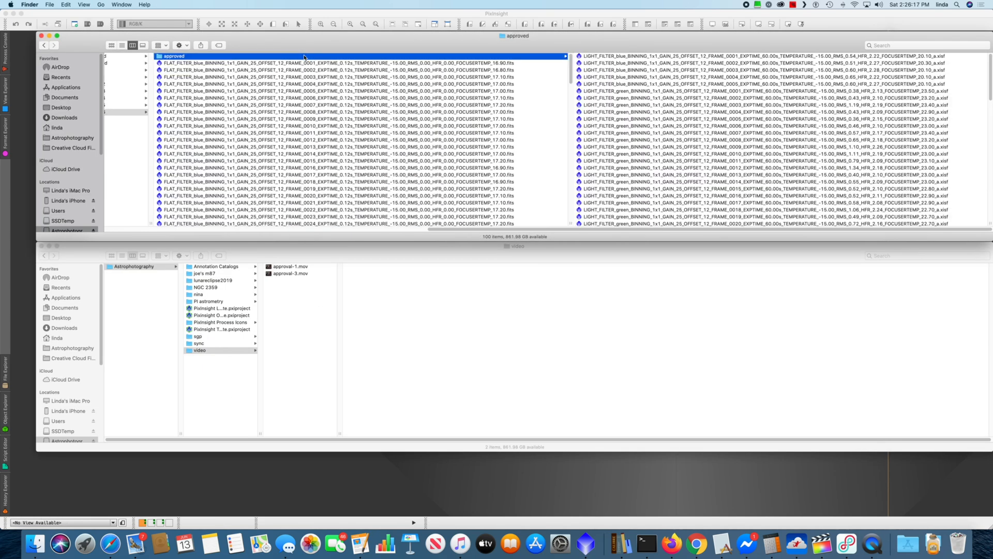
mouse_move(751, 132)
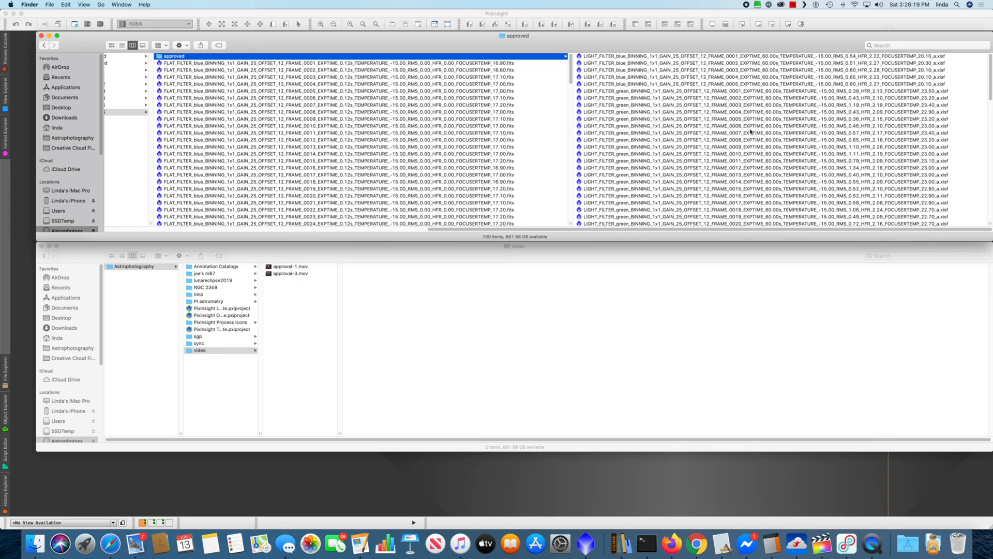